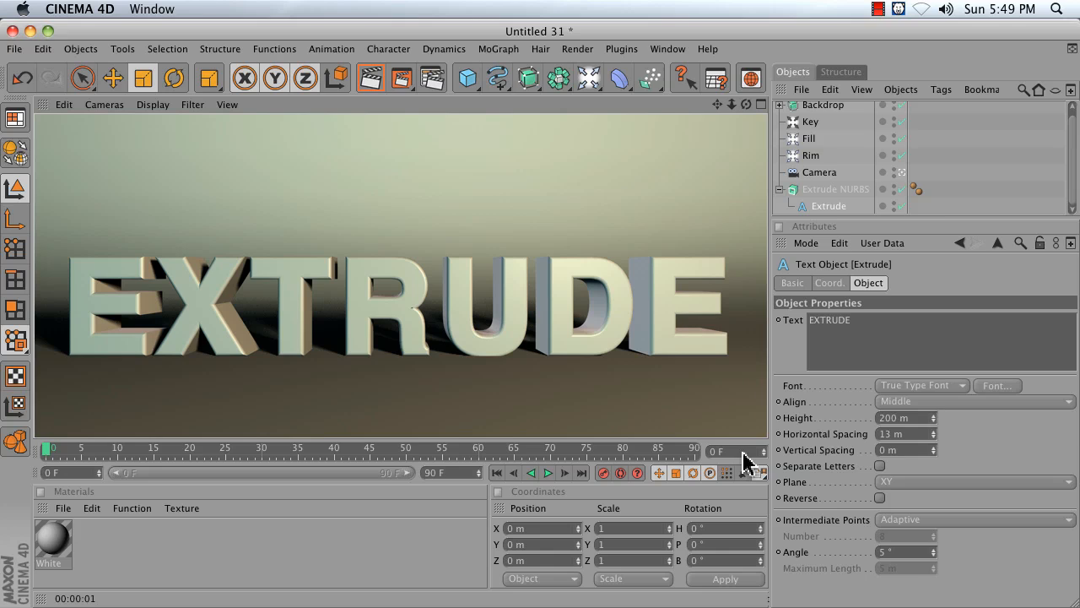
mouse_move(464, 310)
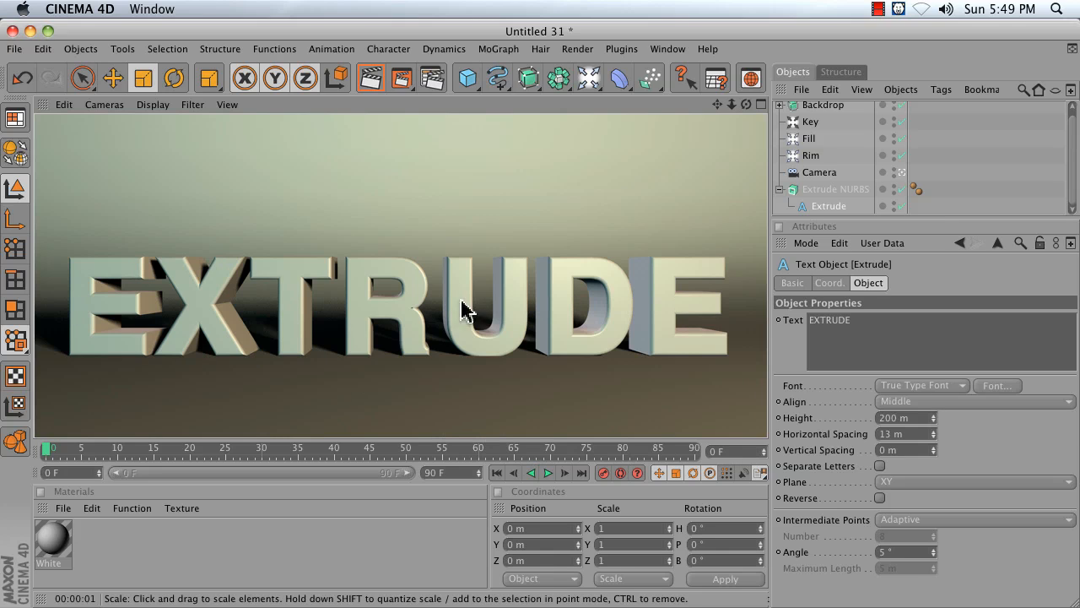
mouse_move(583, 303)
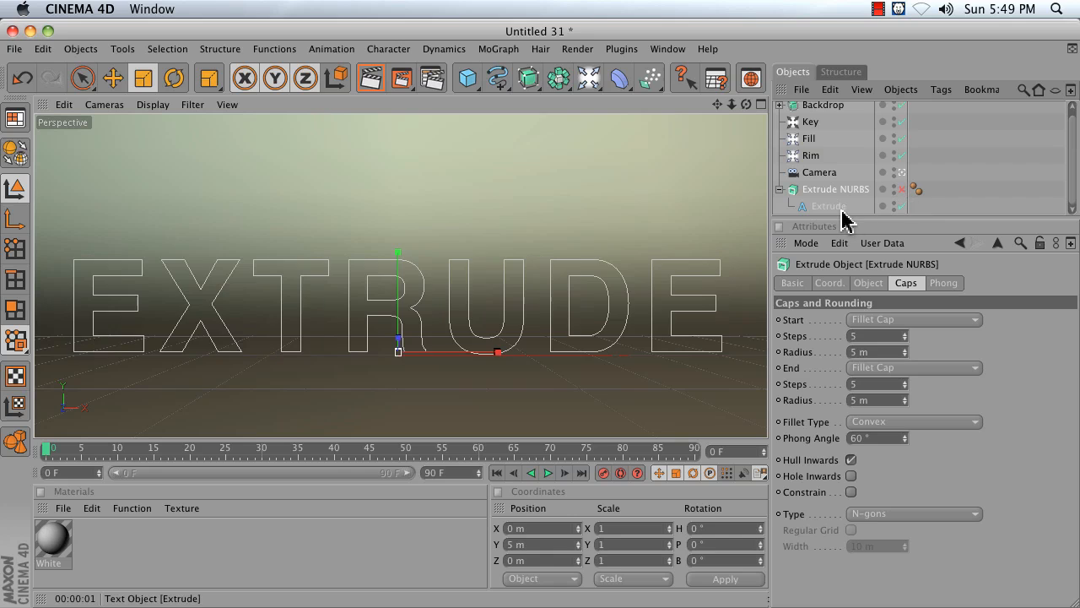
Start a new empty project via File > New and bring up the spline shapes list.
left_click(827, 206)
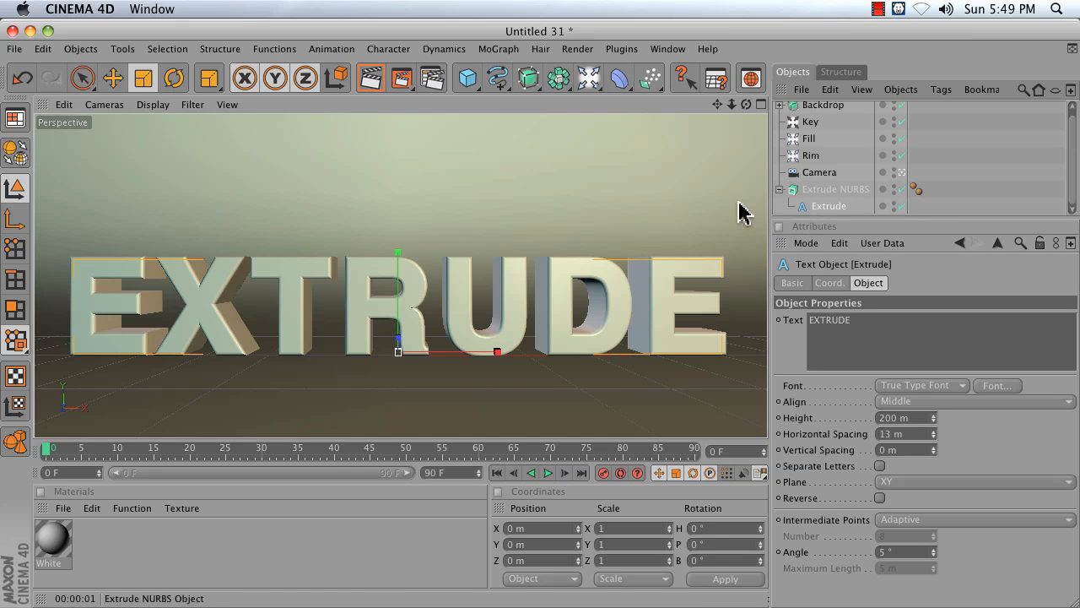
mouse_move(274, 155)
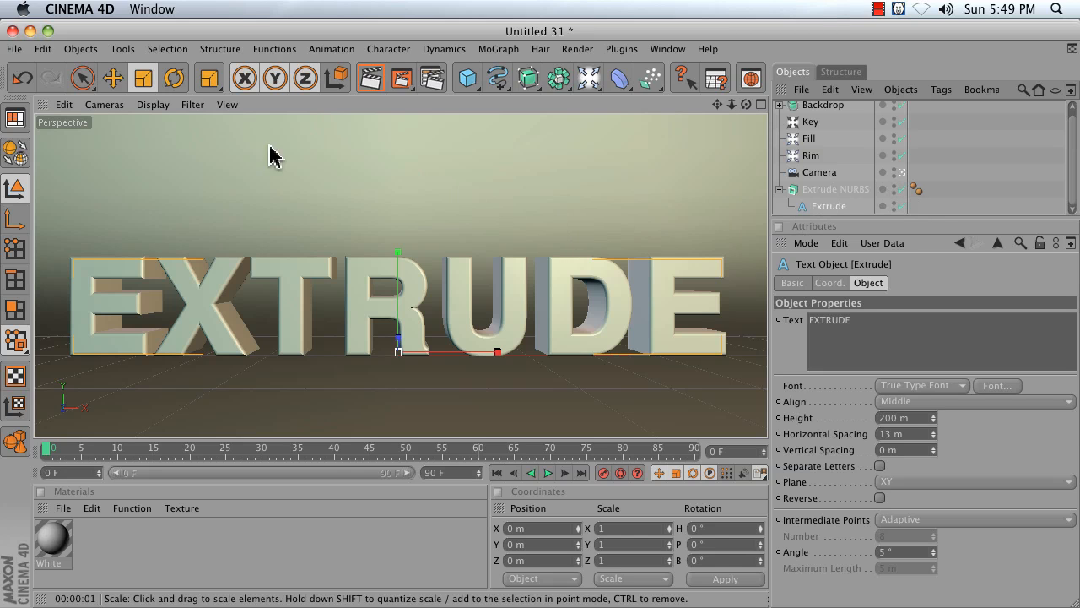
left_click(13, 47)
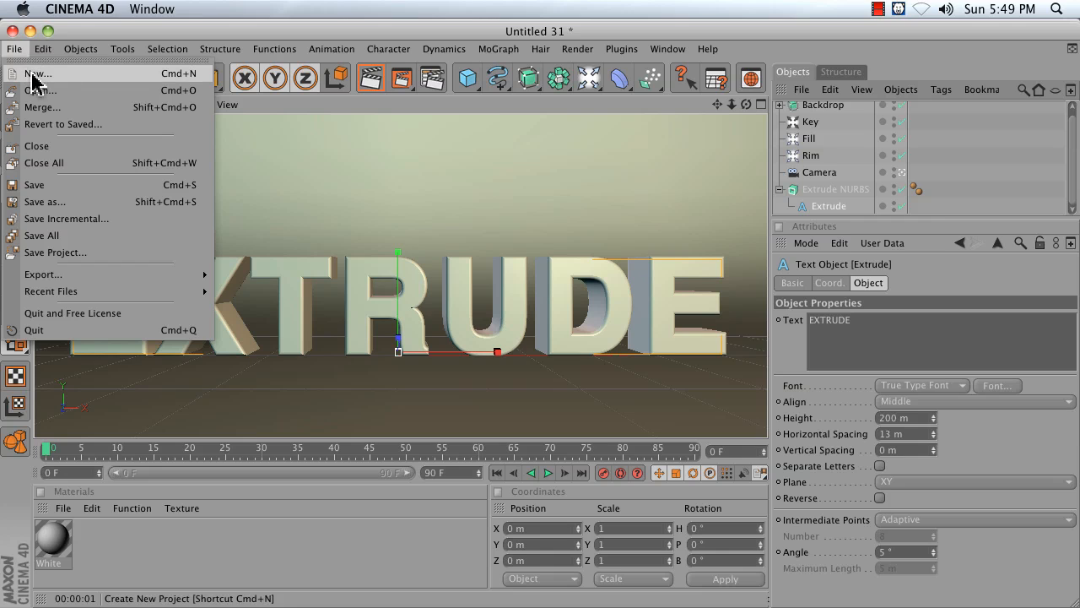
left_click(37, 74)
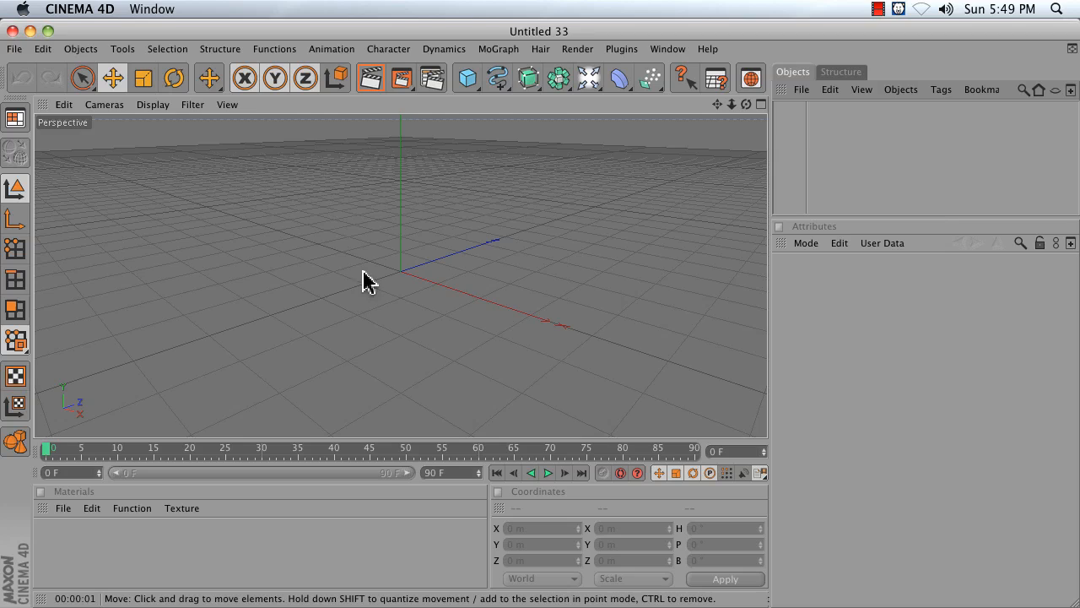
mouse_move(479, 155)
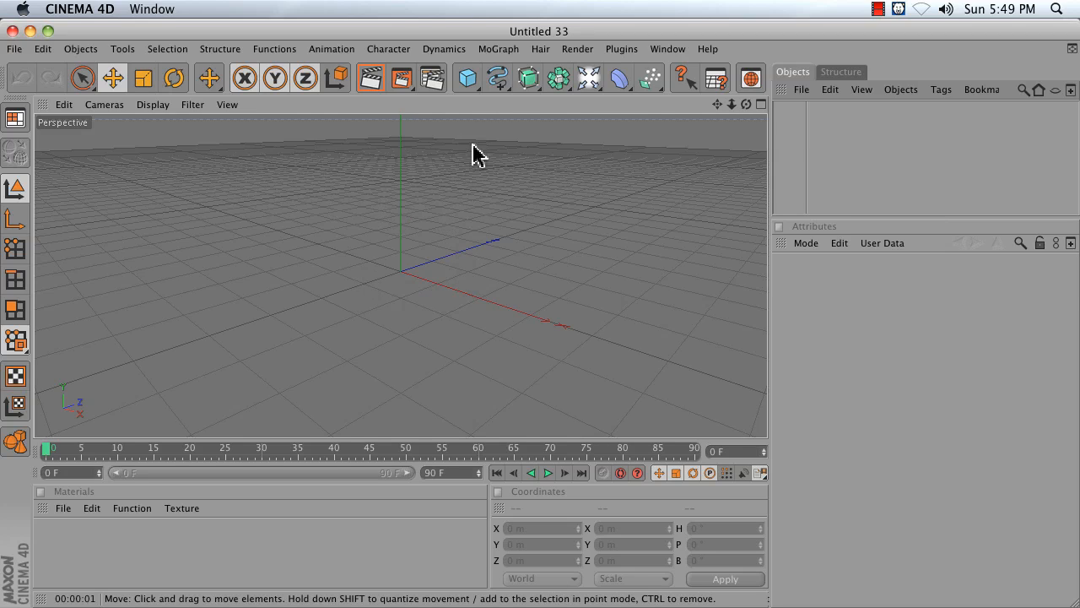
left_click(498, 77)
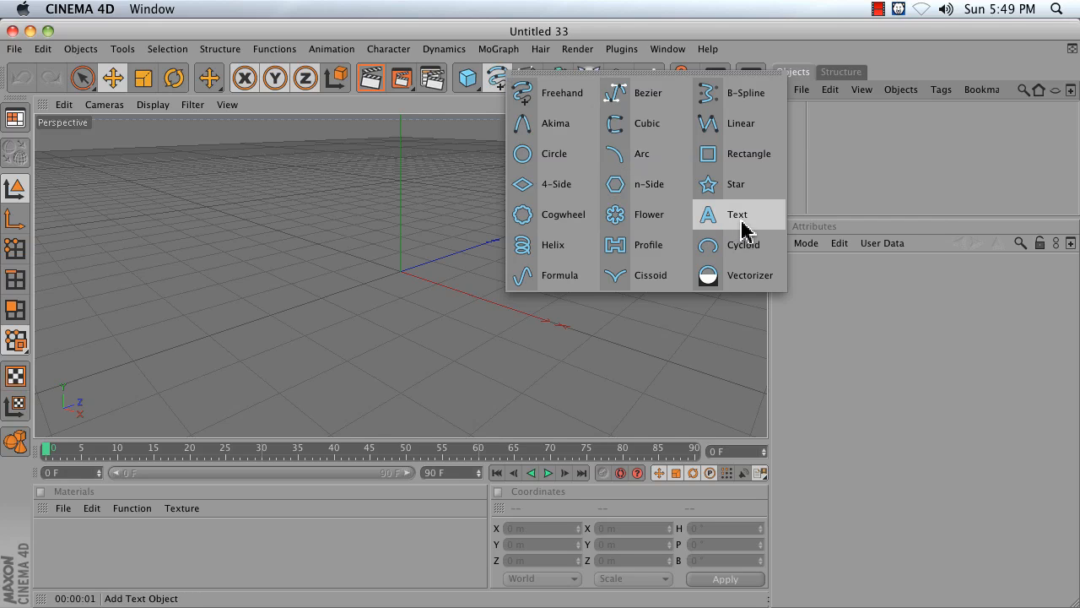
Add a Text spline and set its text to 'EXTRUDE'.
left_click(736, 213)
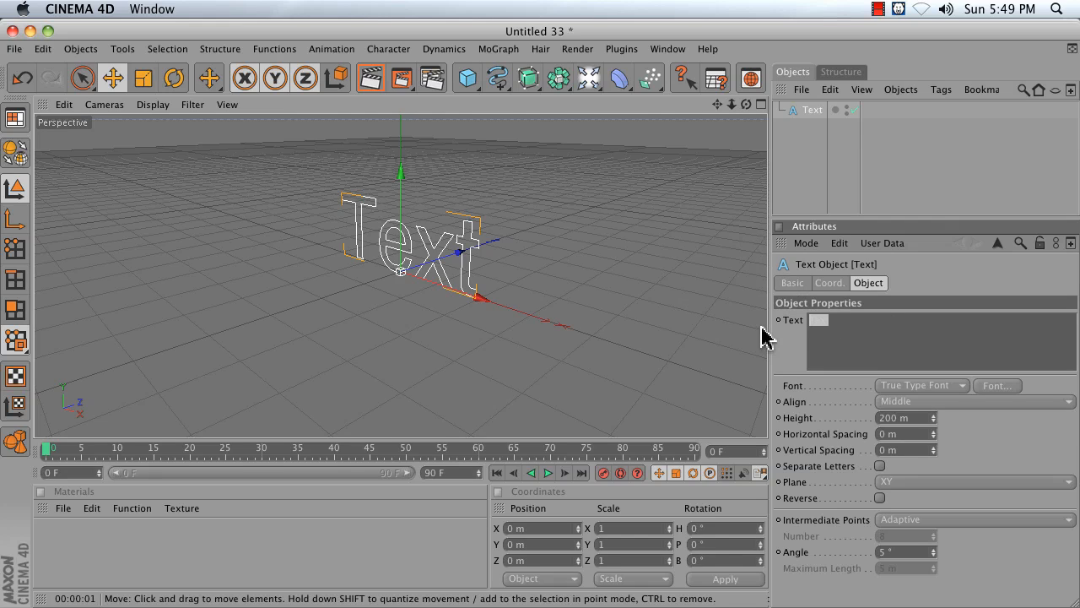
type("EXTRU")
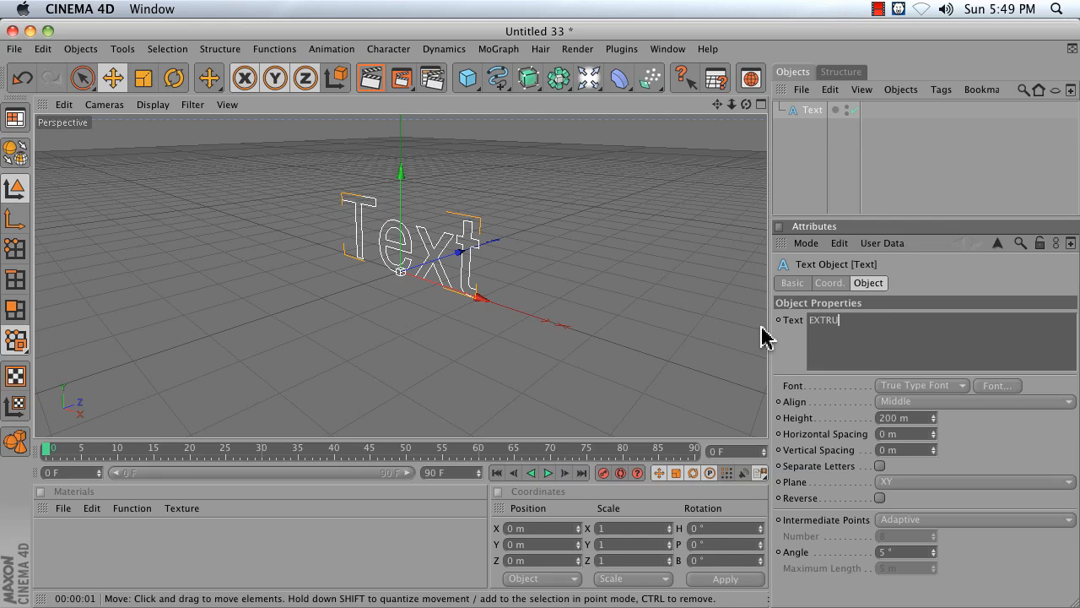
type("DE")
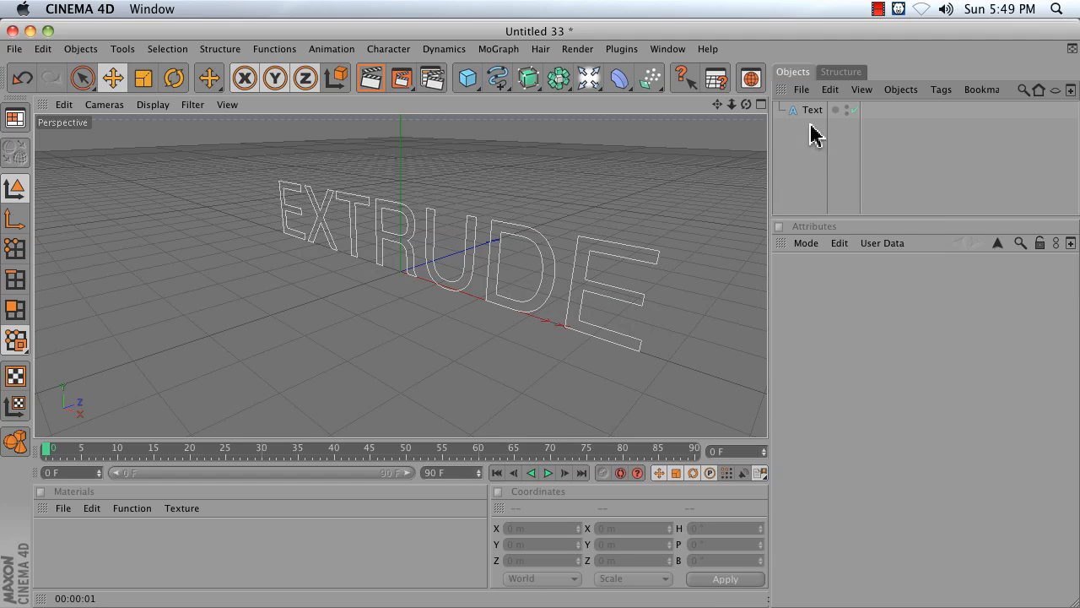
left_click(812, 108)
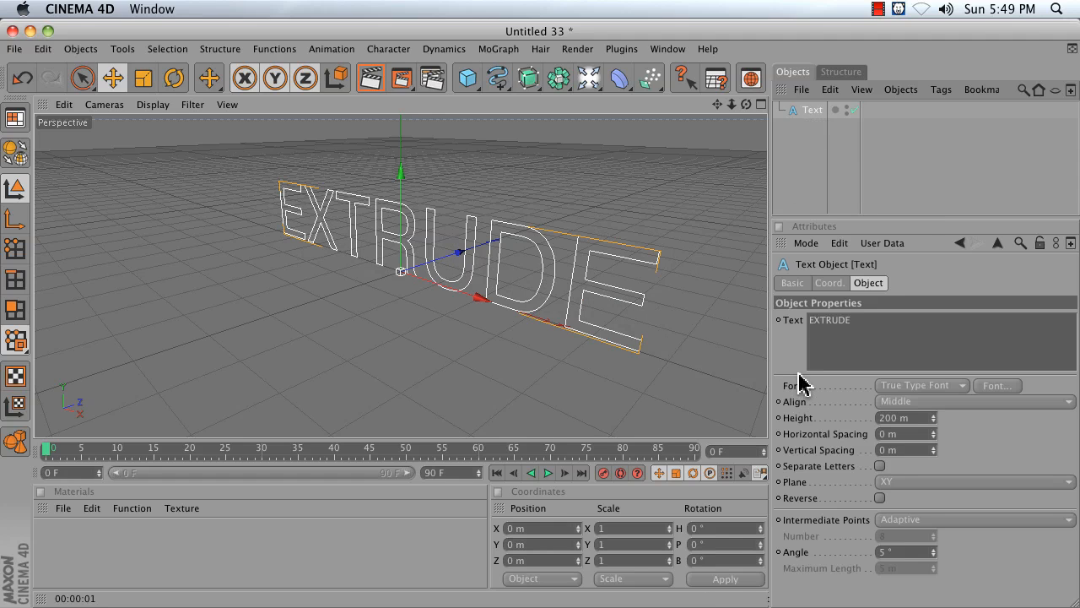
mouse_move(938, 390)
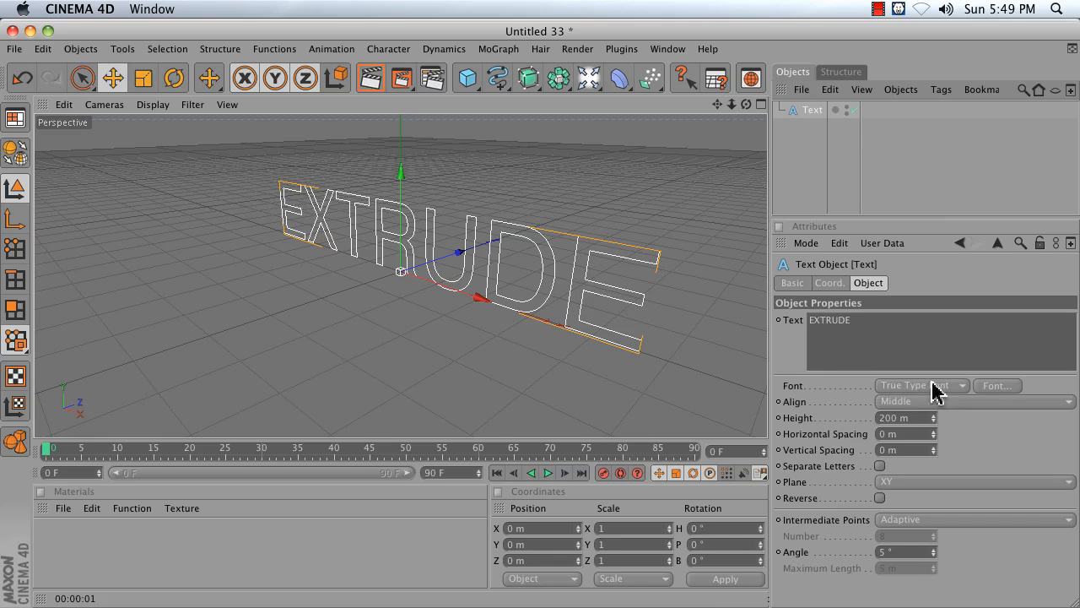
mouse_move(1001, 398)
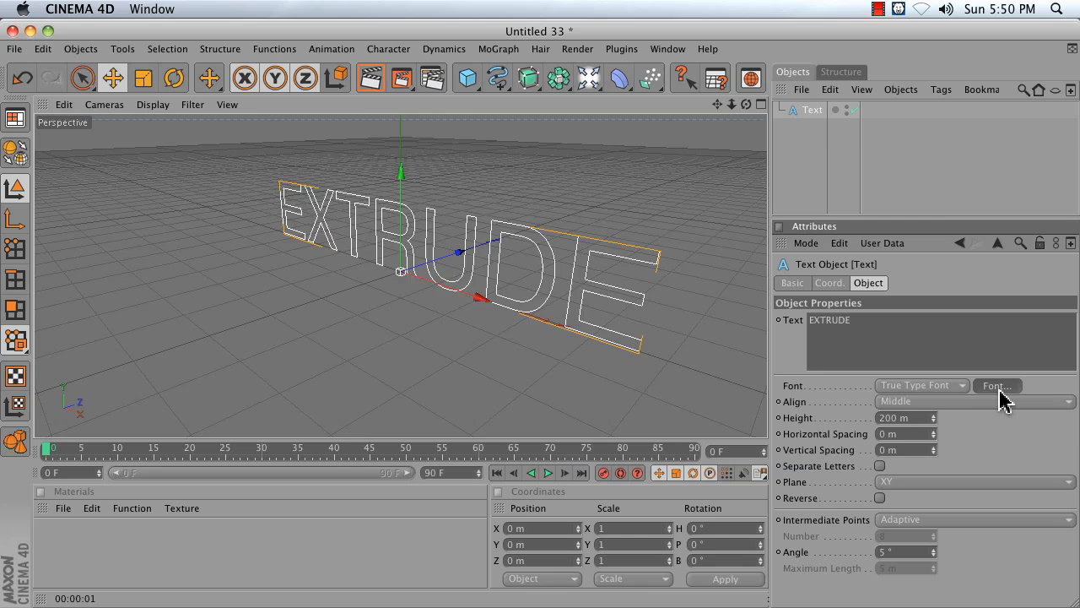
Choose Helvetica Bold as the typeface for the EXTRUDE text spline.
left_click(996, 385)
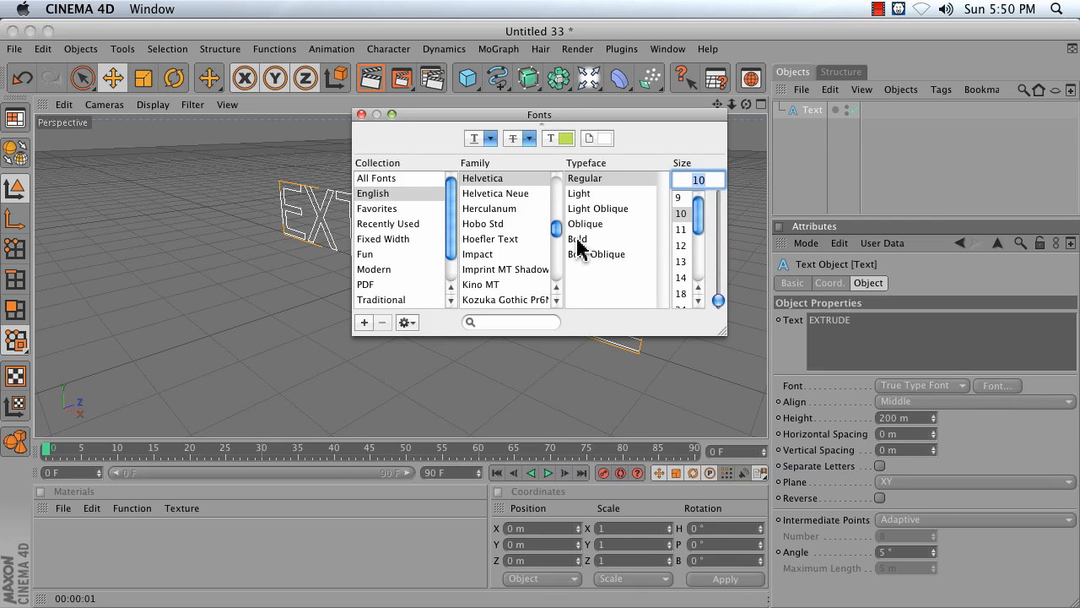
left_click(577, 240)
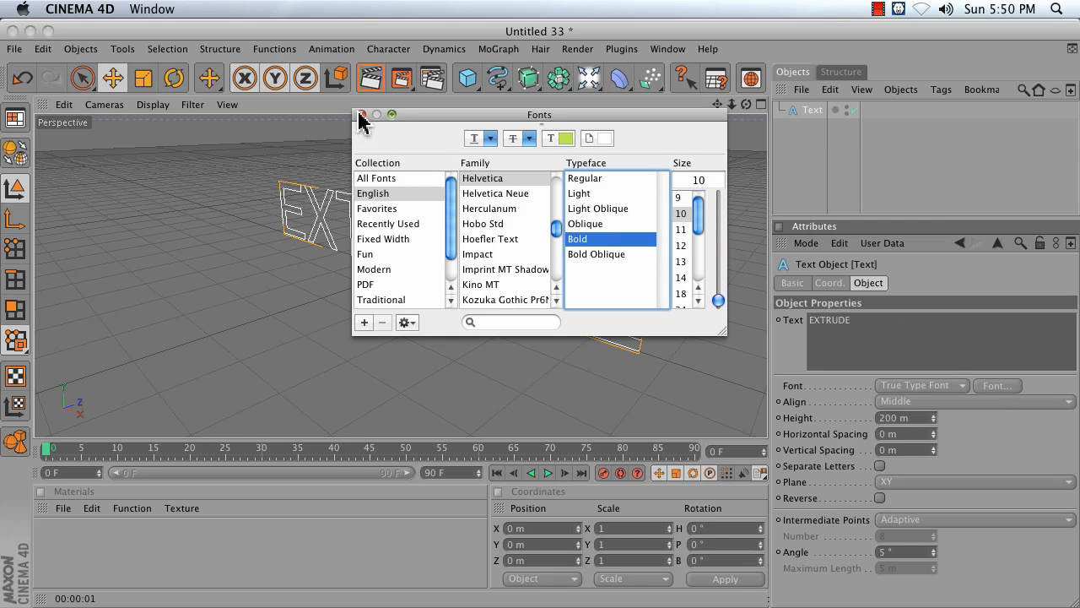
left_click(361, 115)
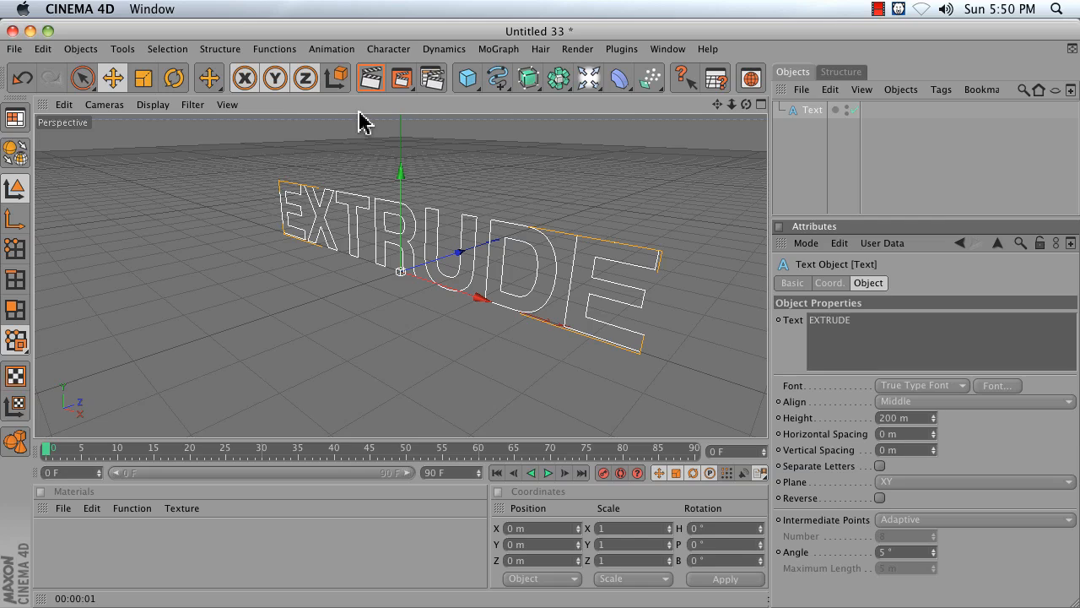
mouse_move(540, 370)
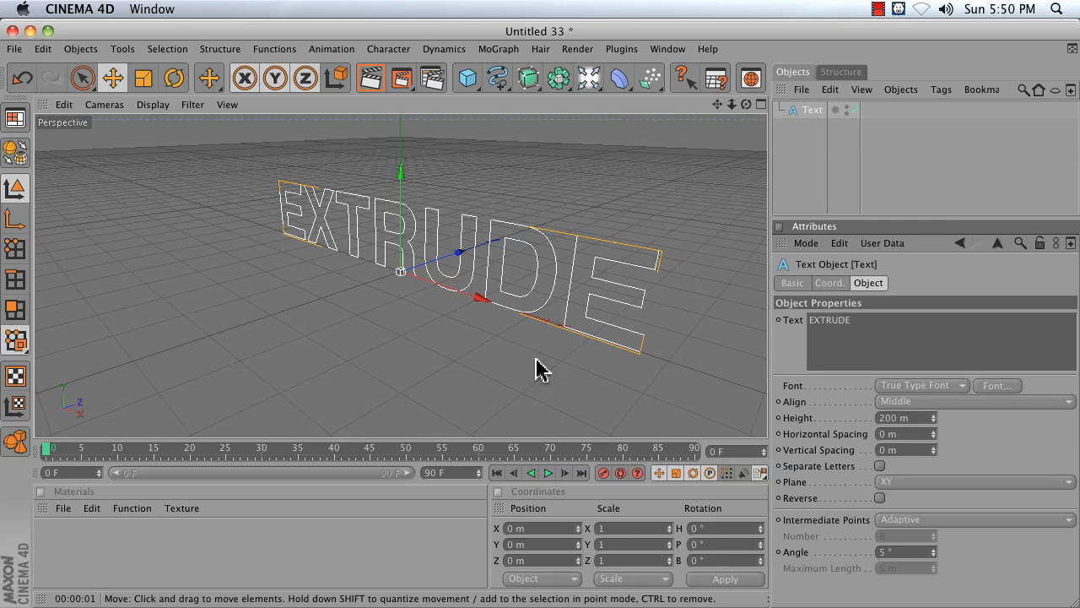
mouse_move(432, 142)
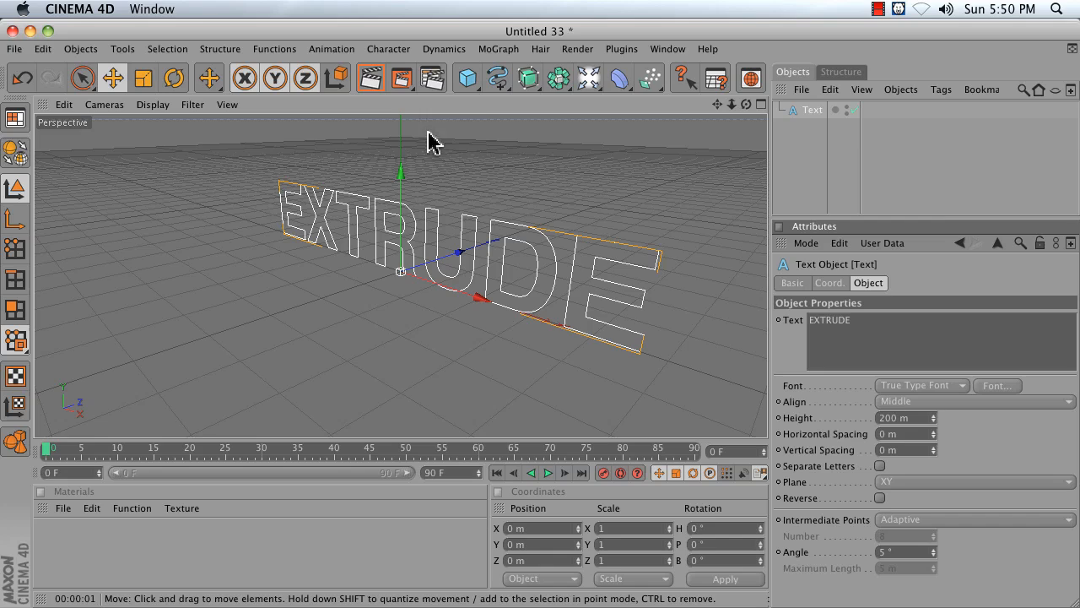
Add an Extrude NURBS and make the Text spline its child to get solid 3D letters.
left_click(527, 78)
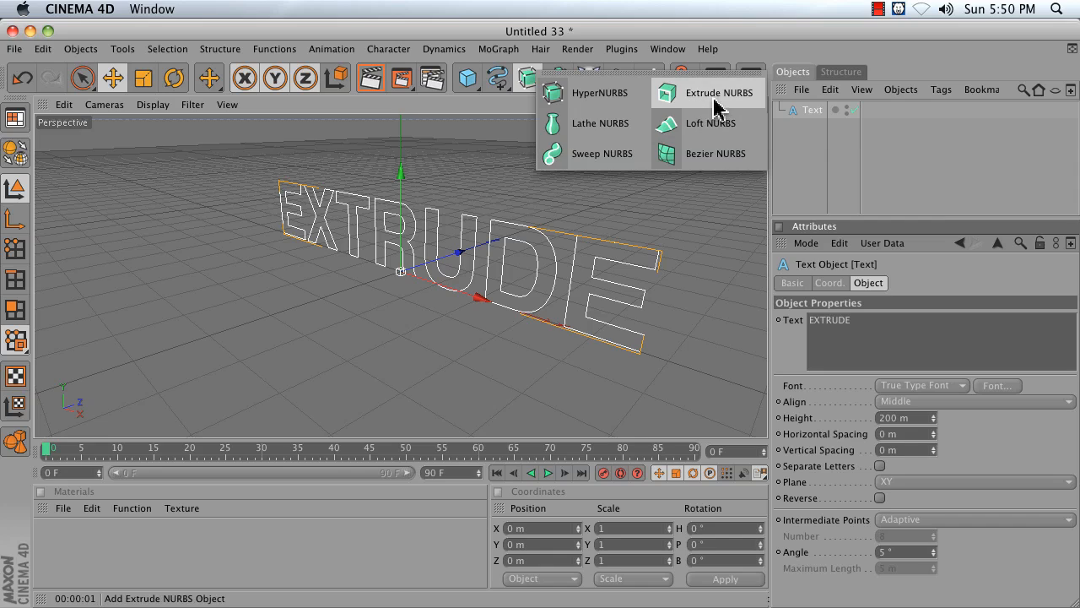
left_click(709, 91)
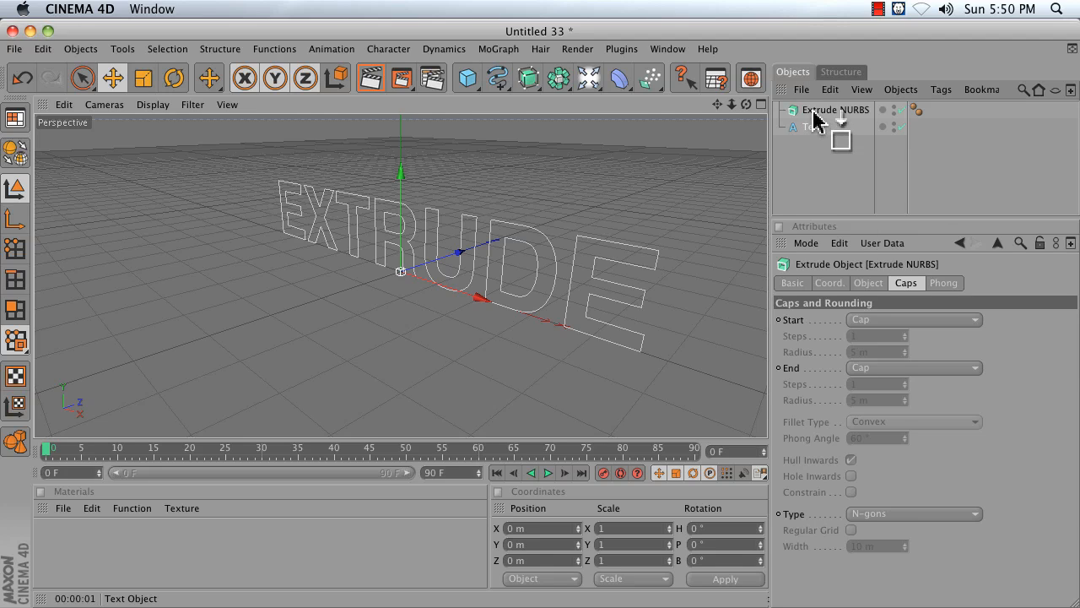
left_click(820, 127)
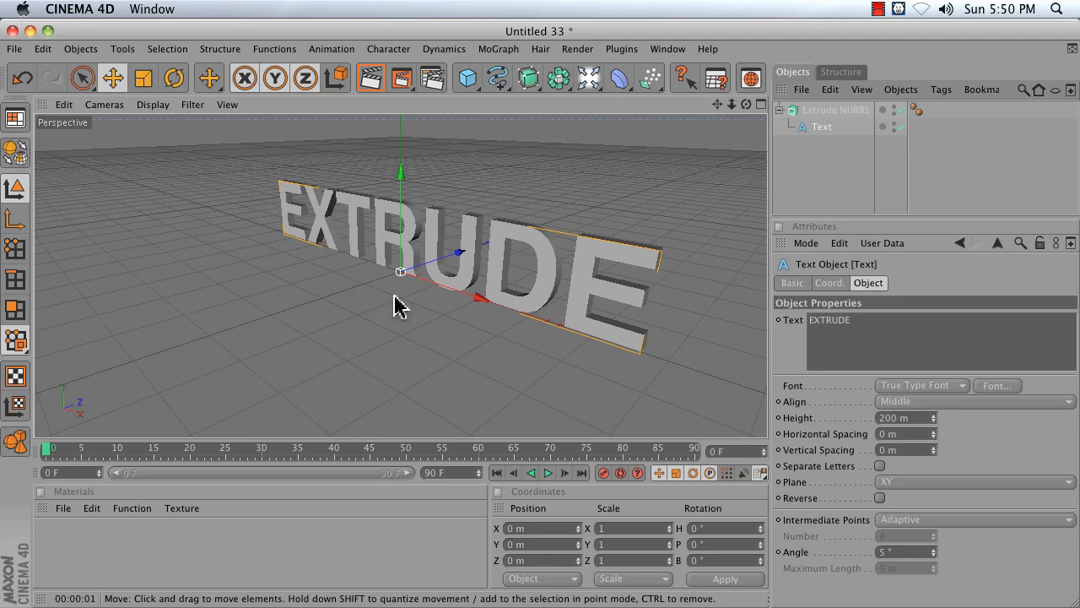
left_click(820, 127)
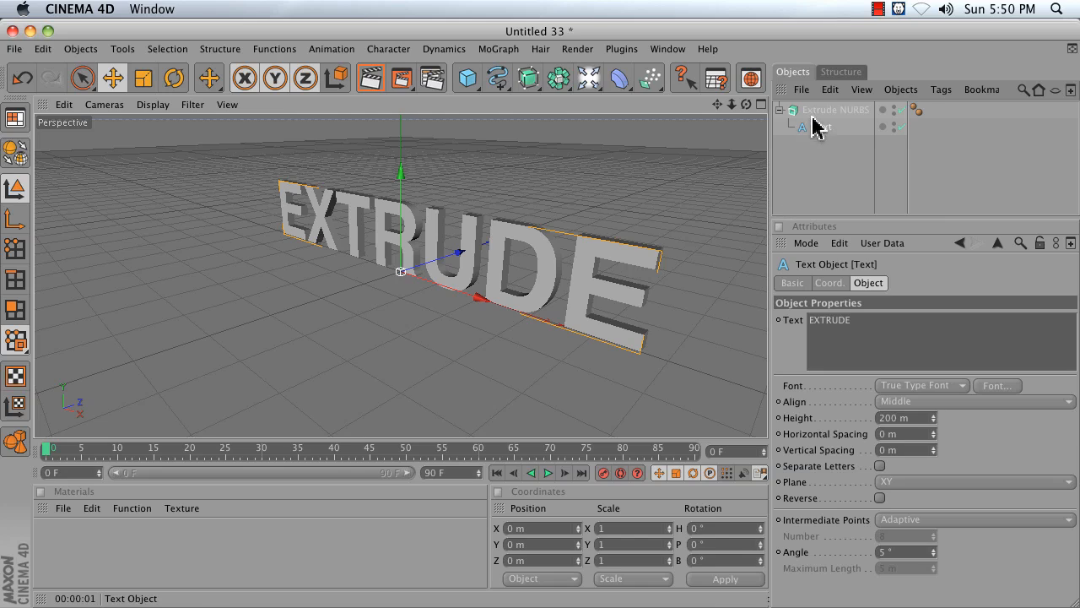
left_click(836, 110)
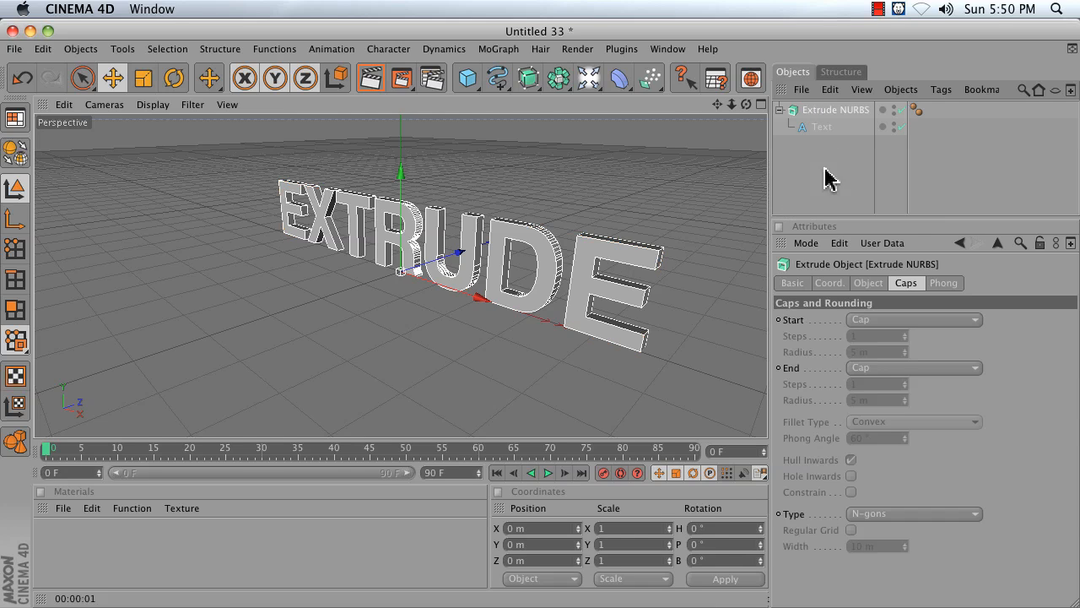
mouse_move(962, 392)
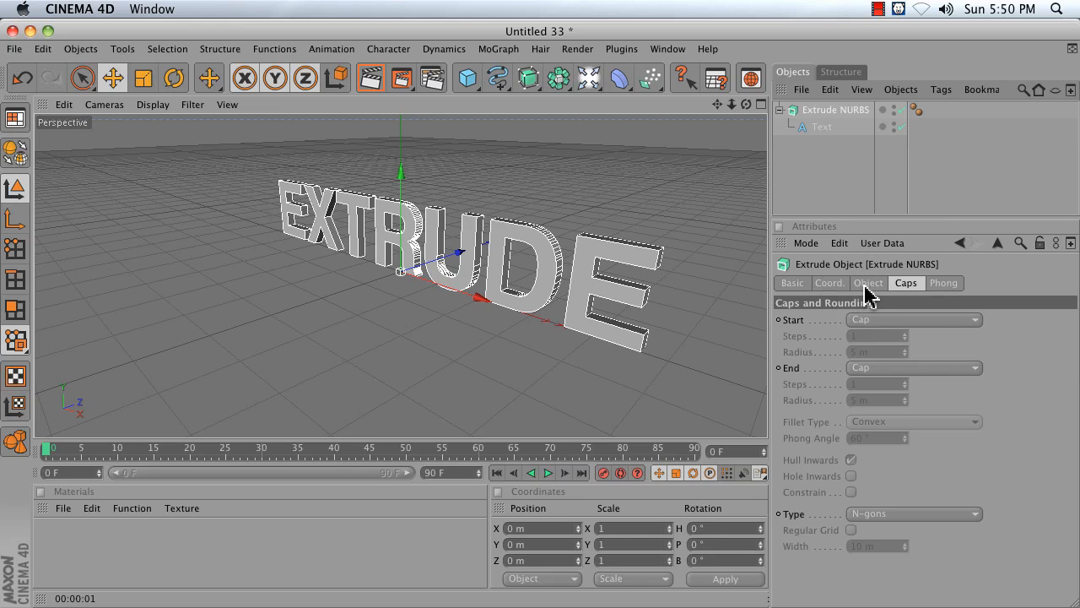
Raise the Extrude NURBS Movement Z depth from 20 m to 187 m.
left_click(867, 284)
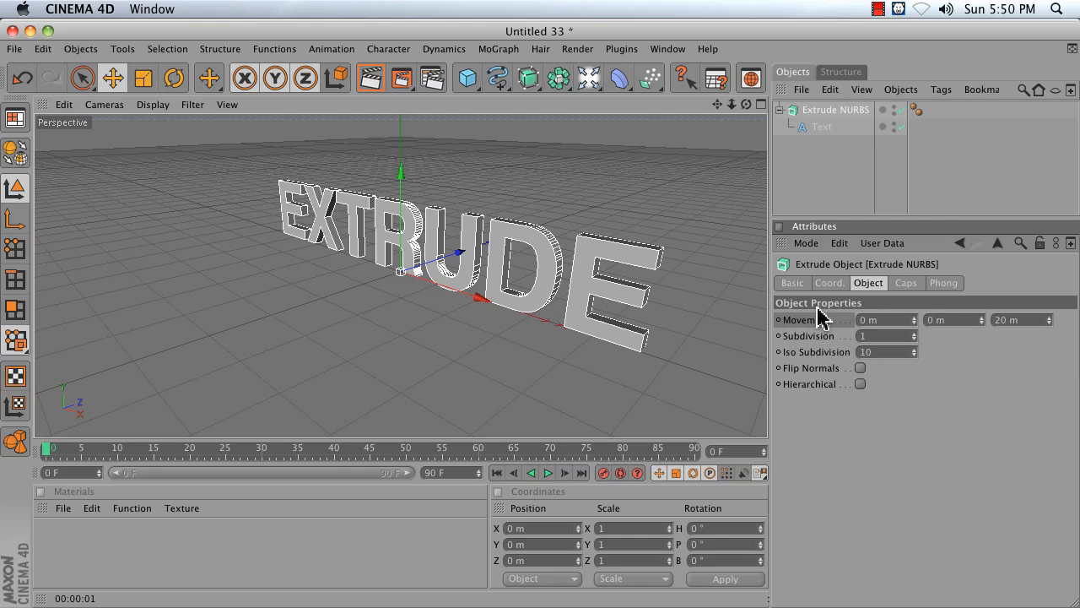
mouse_move(728, 329)
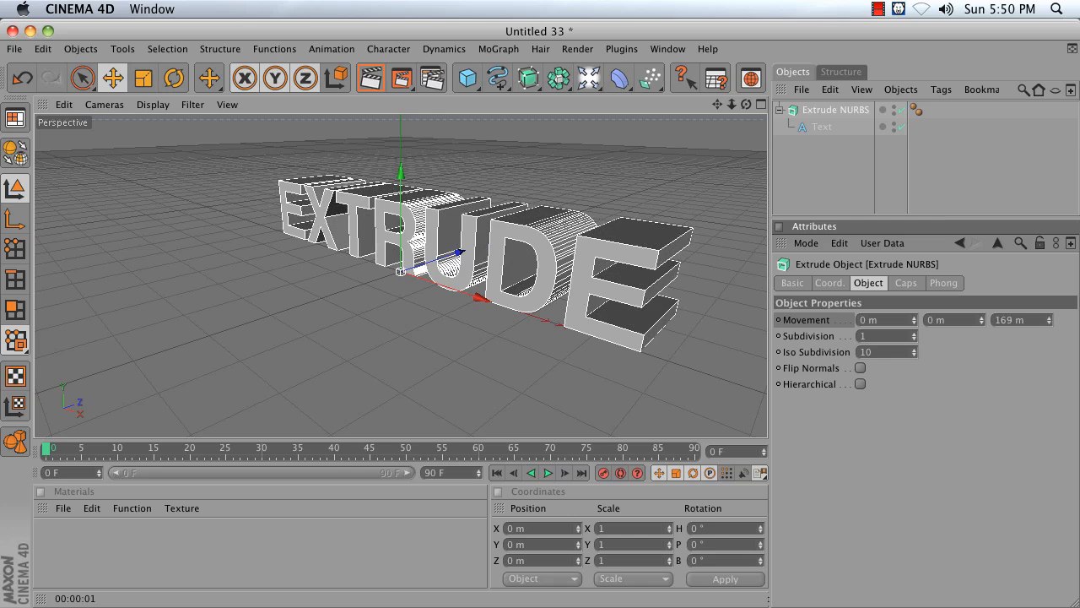
left_click_drag(1016, 319, 1050, 329)
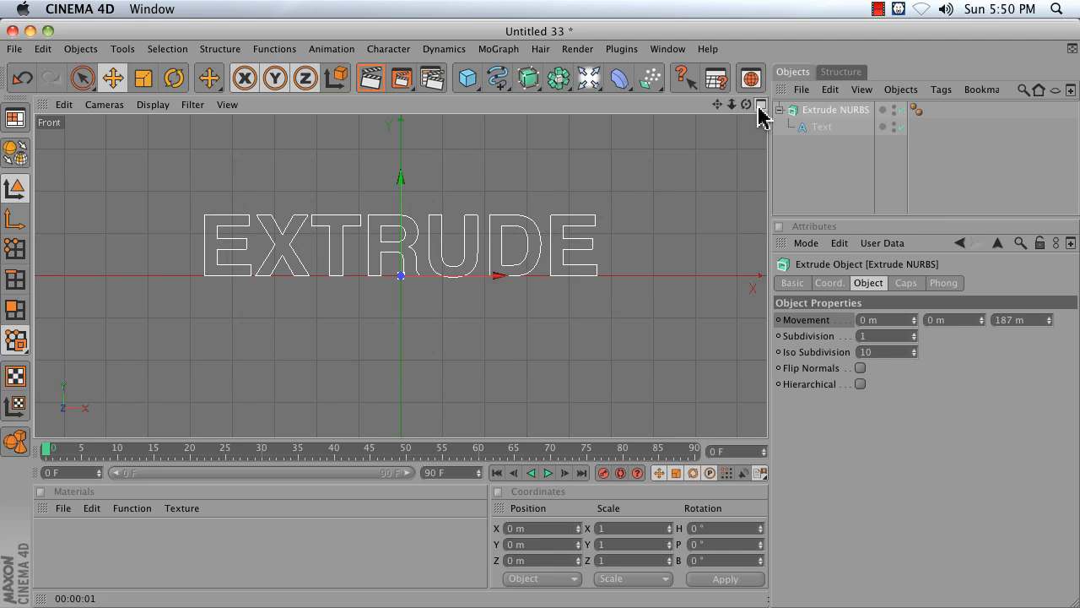
Return to the perspective view and render a preview of the deep EXTRUDE letters.
left_click(759, 104)
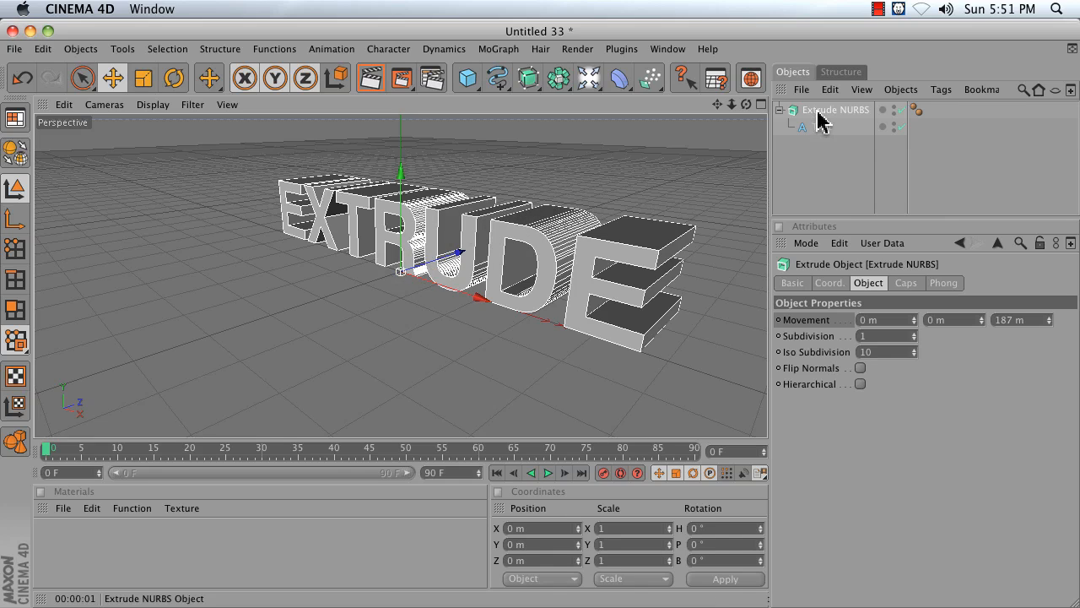
left_click(820, 124)
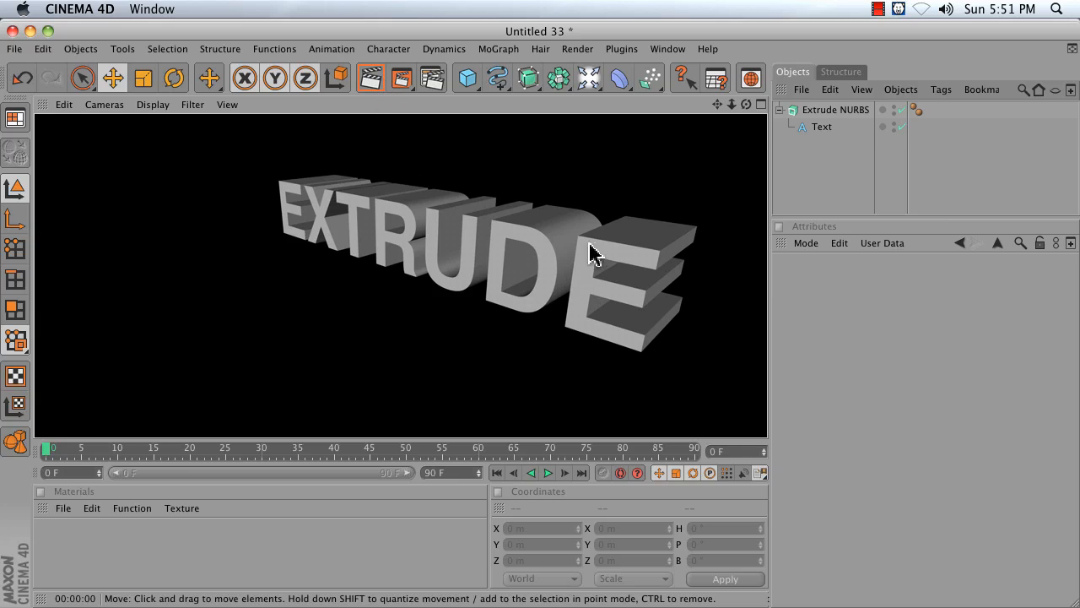
mouse_move(611, 256)
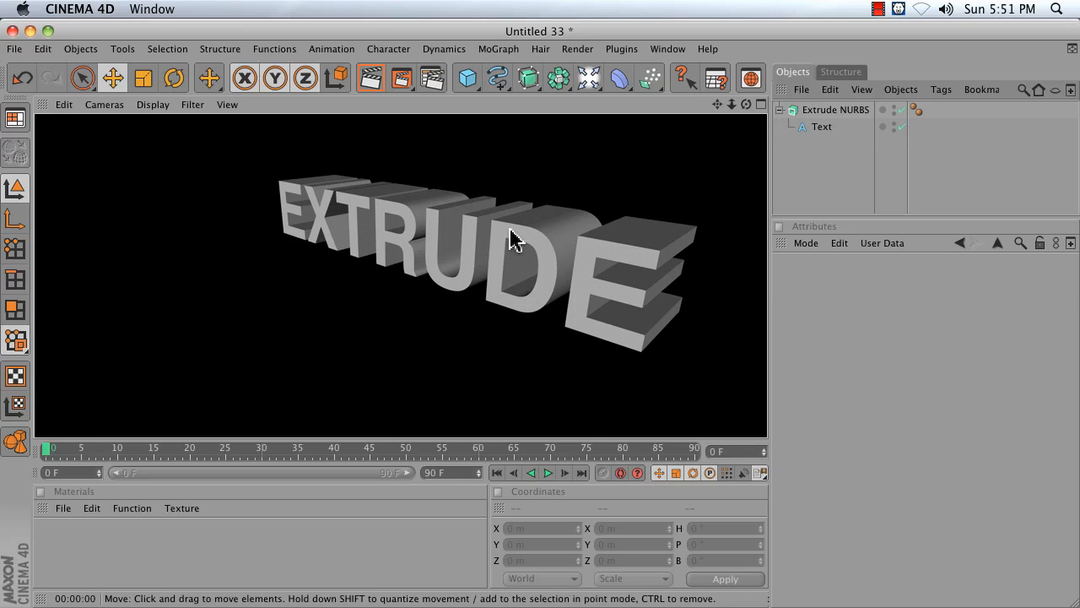
mouse_move(540, 202)
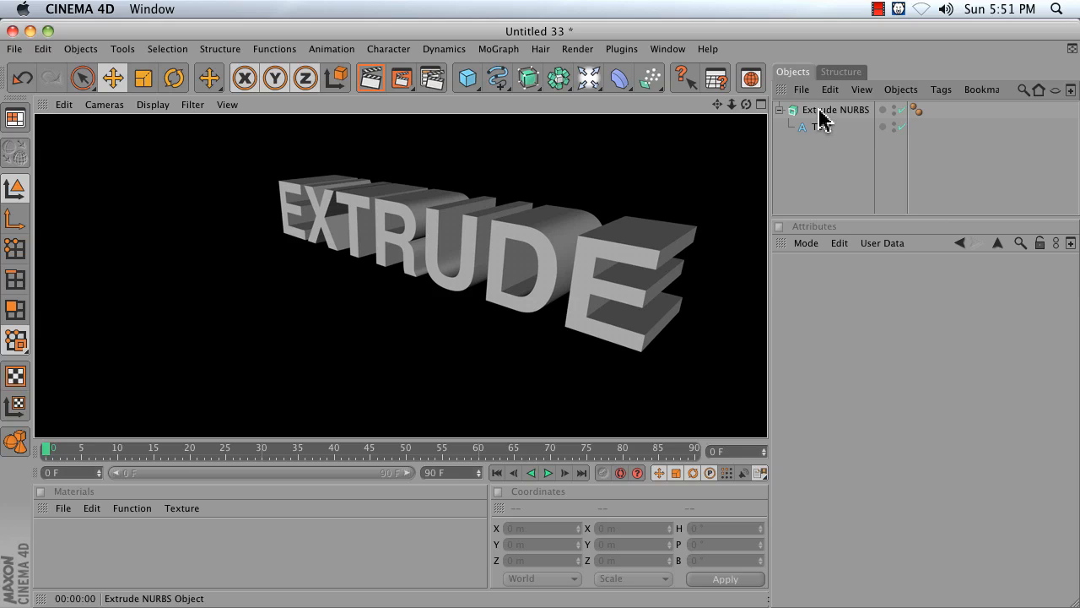
mouse_move(824, 122)
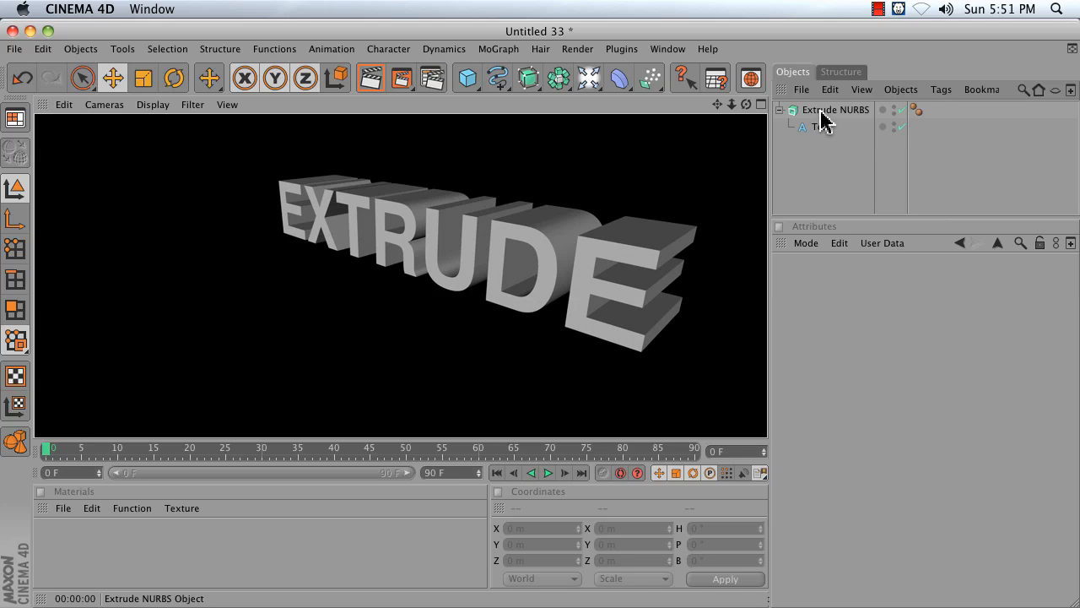
Set the Extrude NURBS Start cap to Fillet Cap with 5 m radius.
left_click(836, 110)
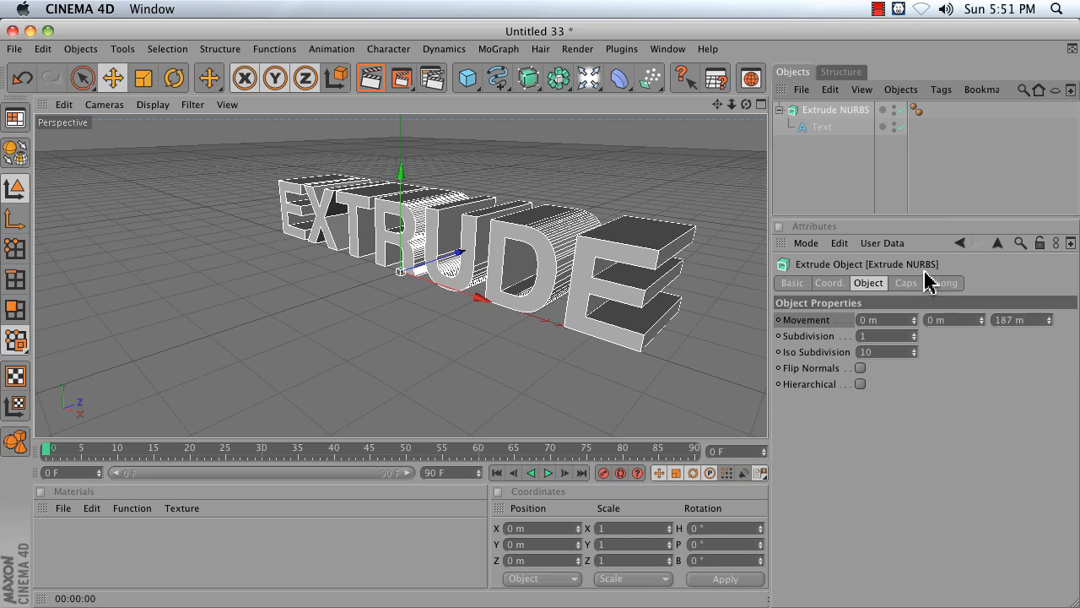
left_click(905, 284)
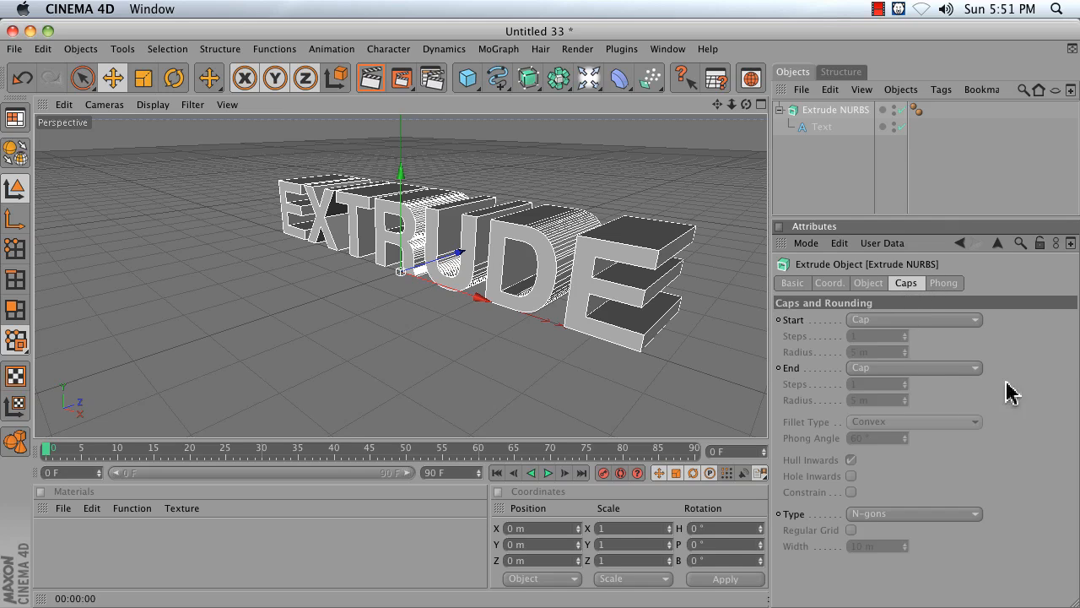
mouse_move(623, 255)
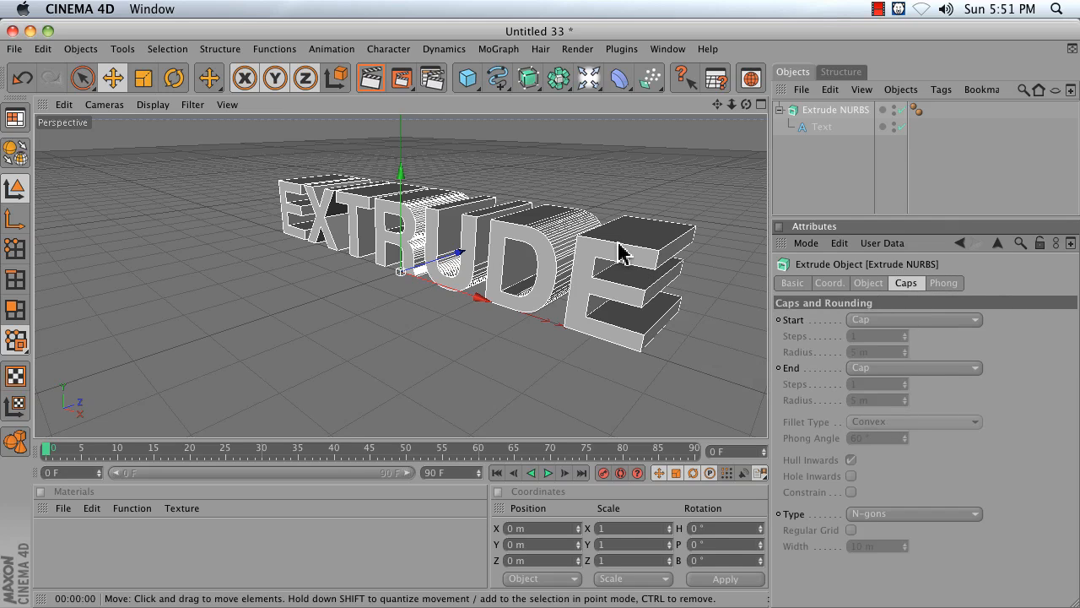
mouse_move(589, 285)
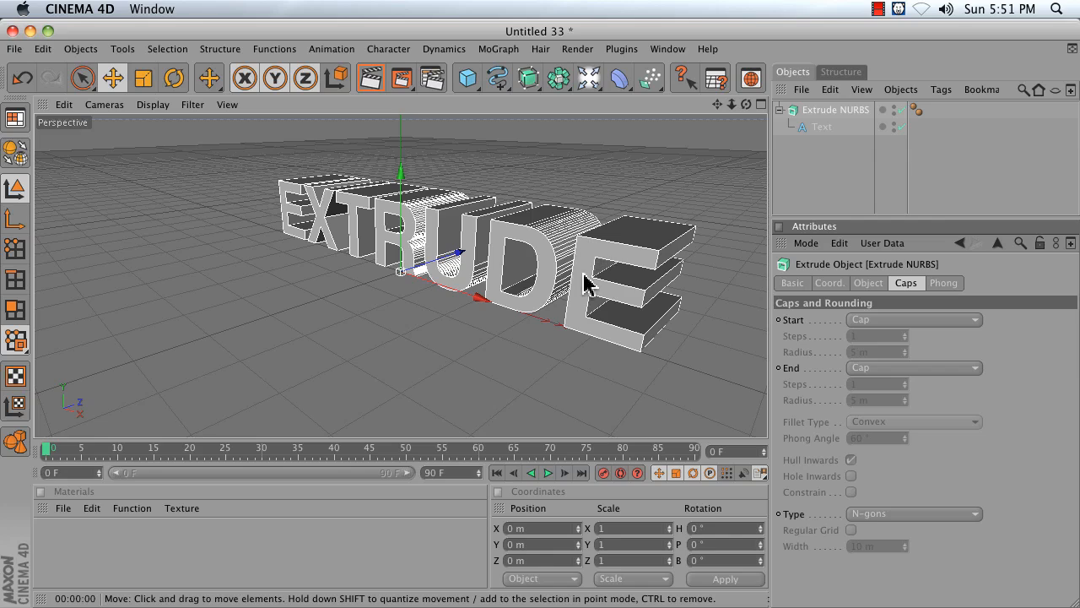
mouse_move(574, 279)
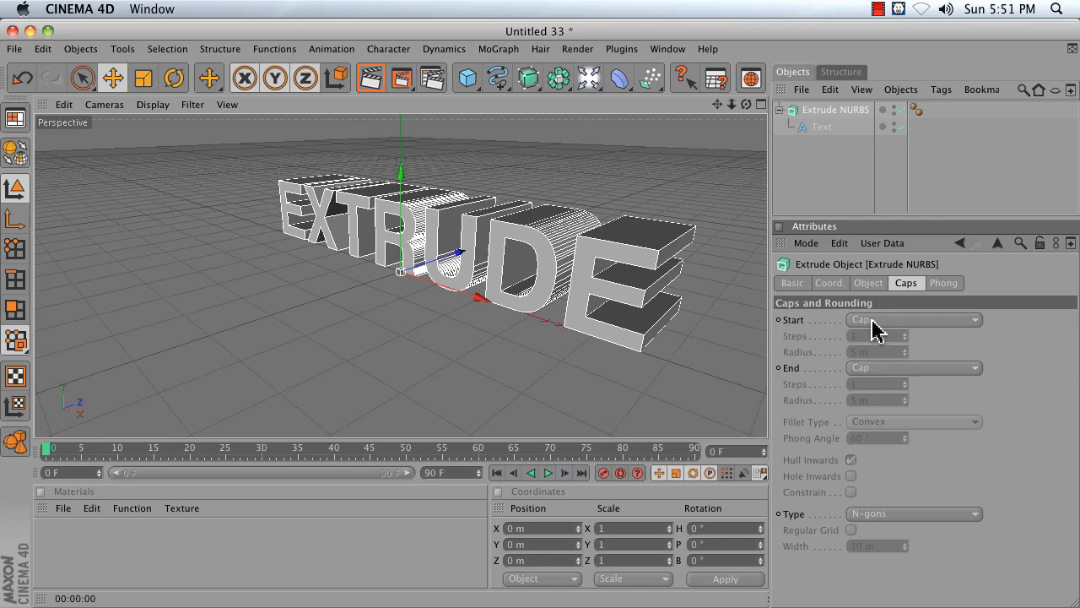
left_click(911, 319)
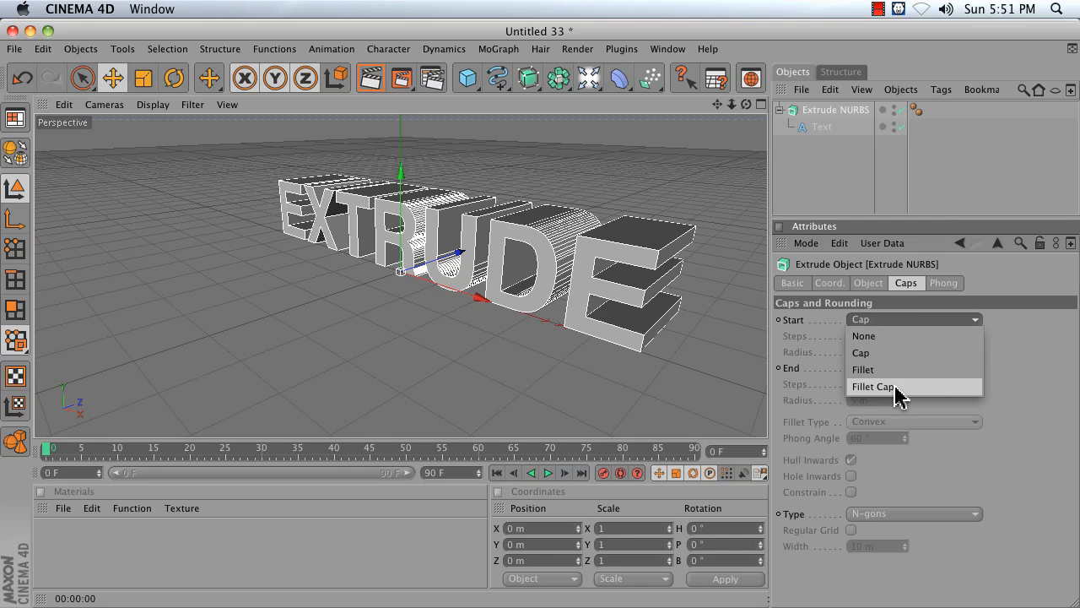
left_click(874, 387)
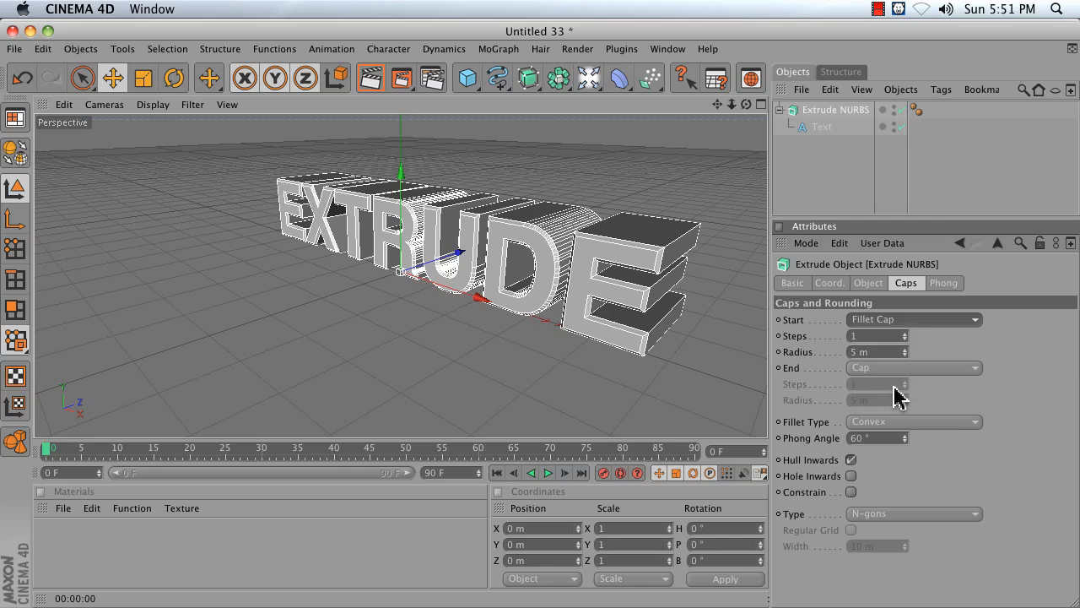
mouse_move(809, 382)
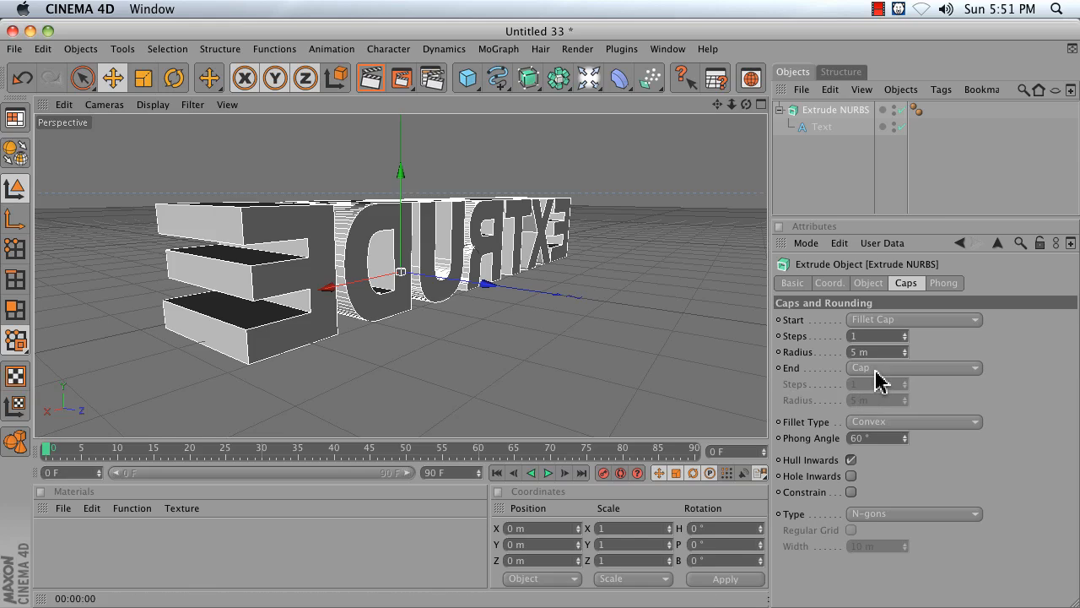
Set the End cap to Fillet Cap too and raise both caps to 5 steps.
left_click(915, 368)
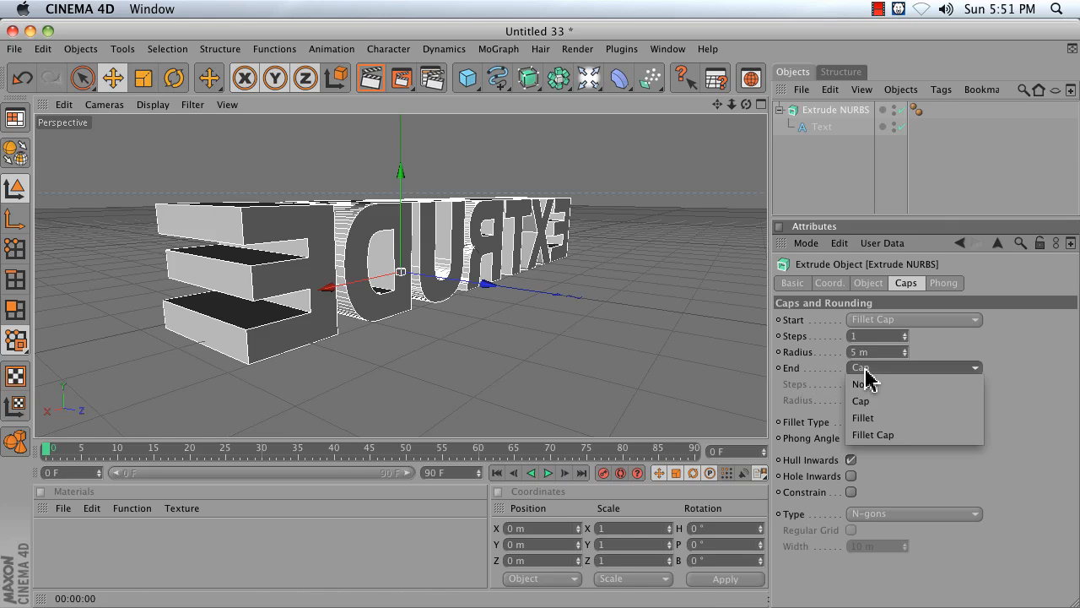
left_click(874, 436)
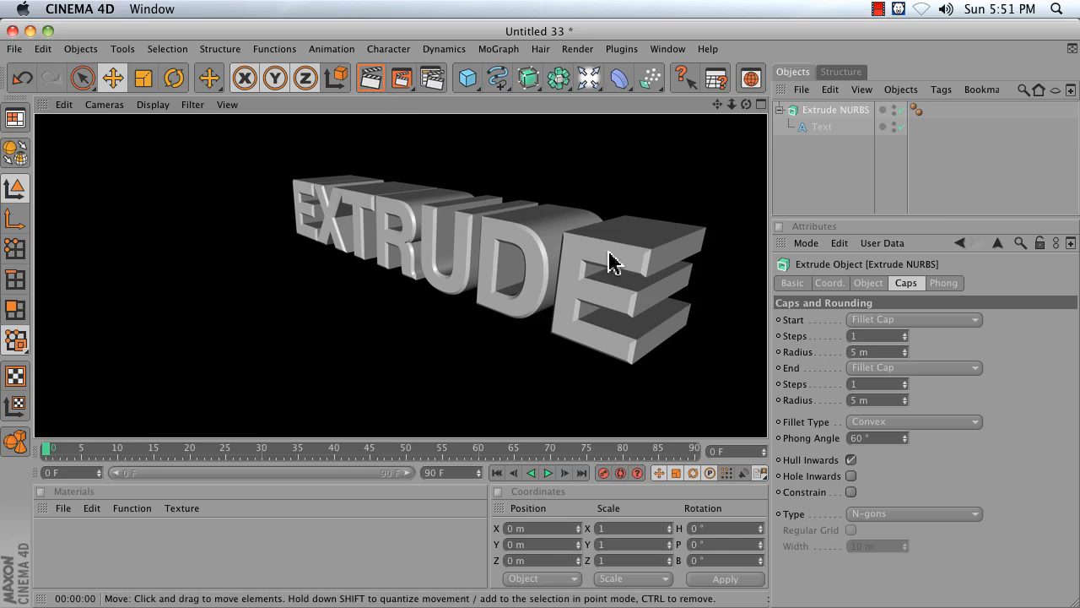
mouse_move(626, 388)
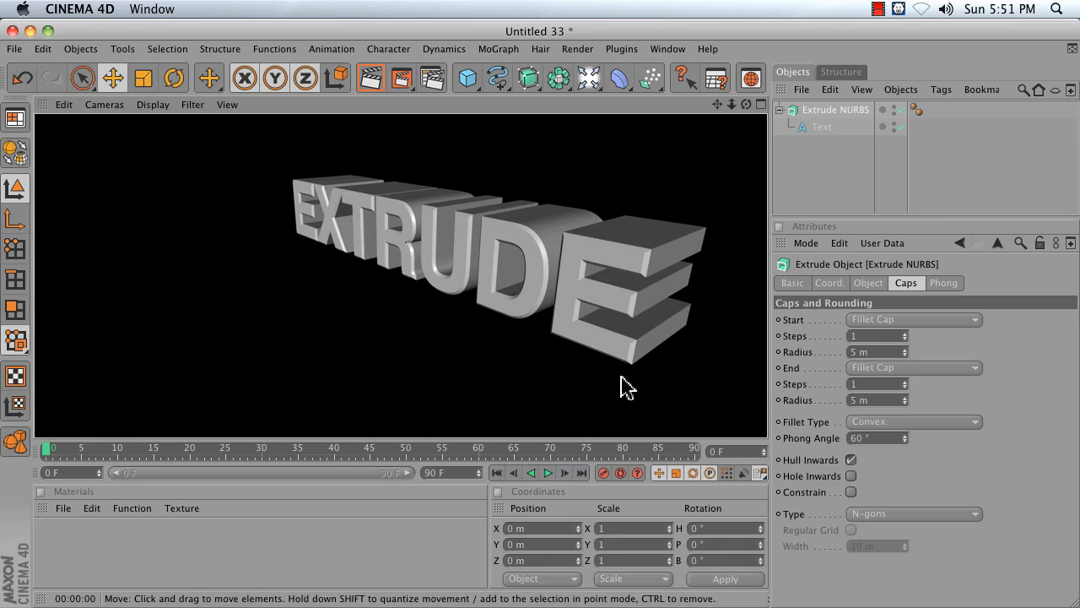
left_click(874, 334)
type("5")
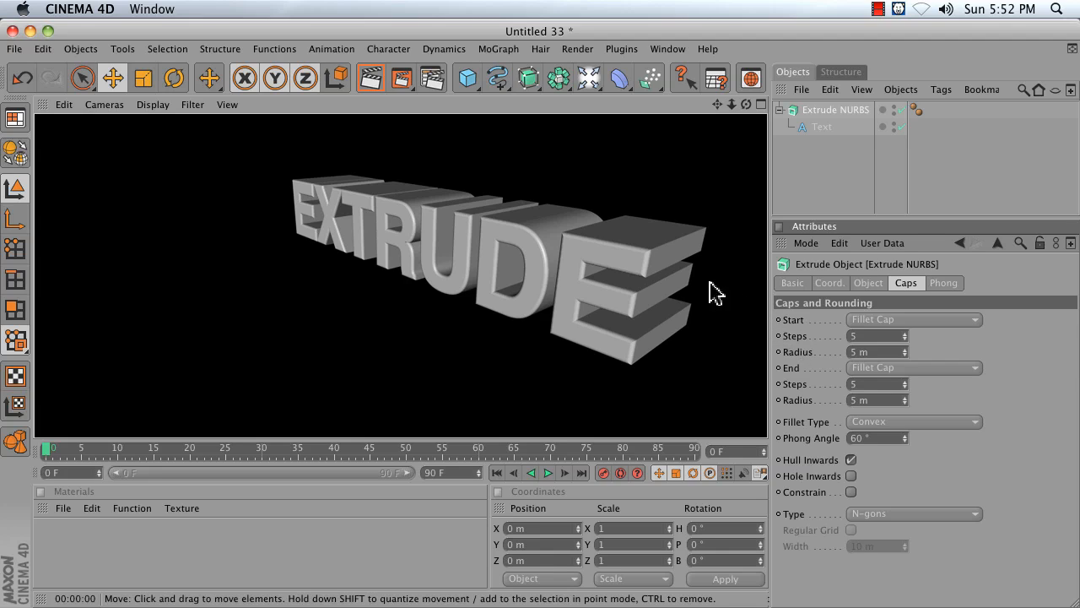
mouse_move(716, 378)
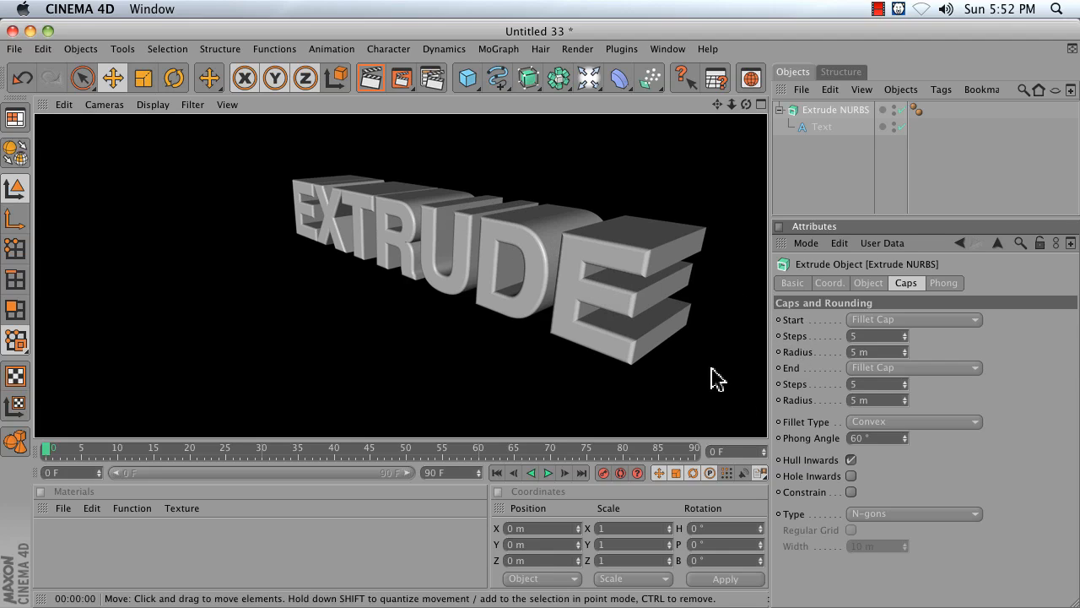
mouse_move(926, 500)
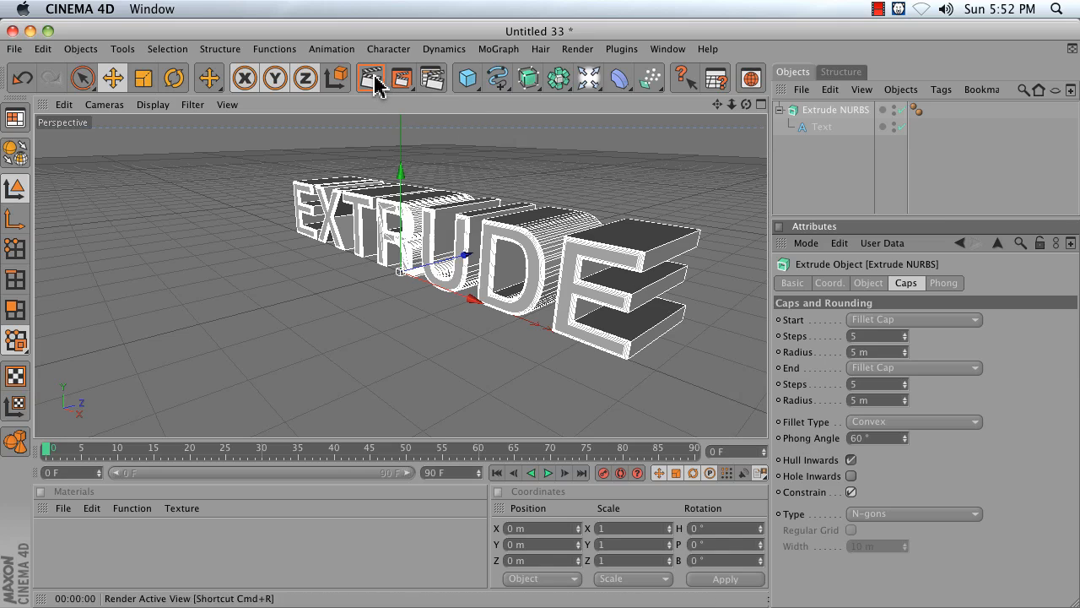
Render the EXTRUDE letters with their five-step rounded front and back caps.
left_click(369, 77)
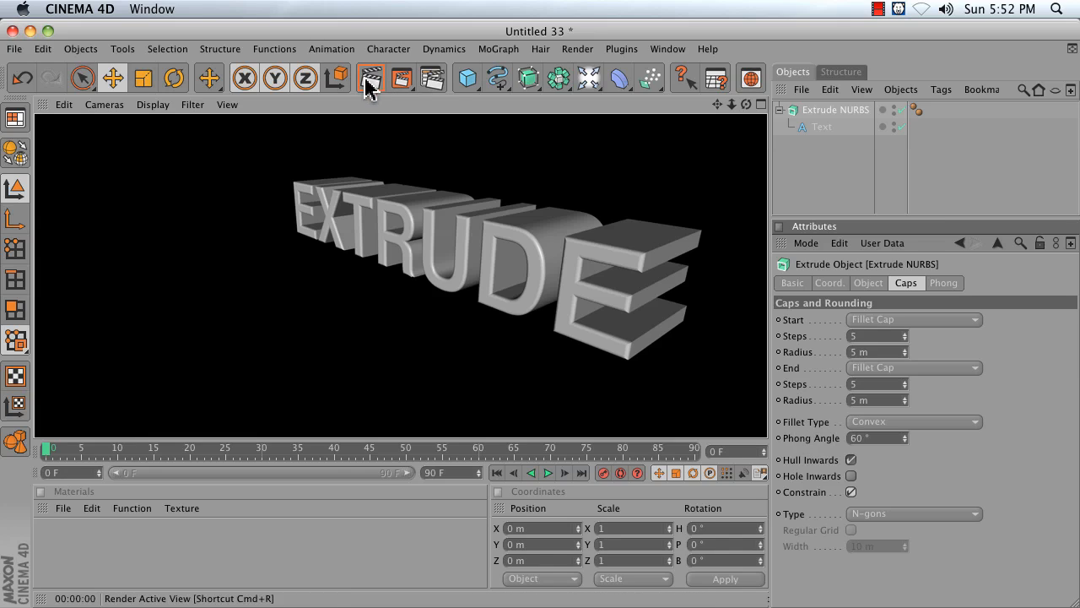